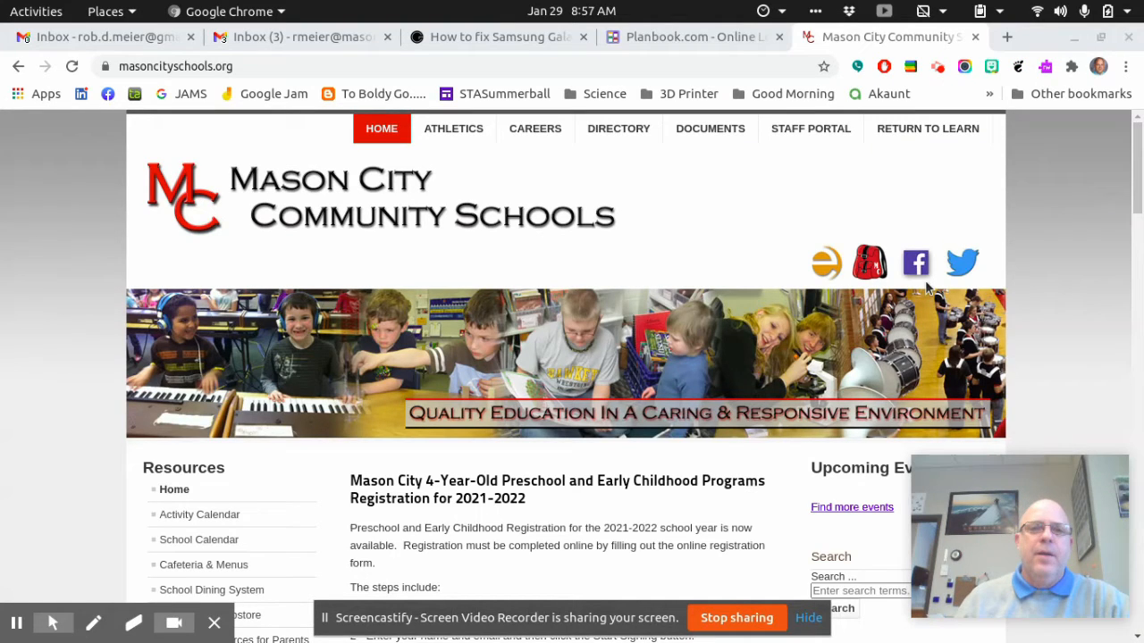
mouse_move(711, 232)
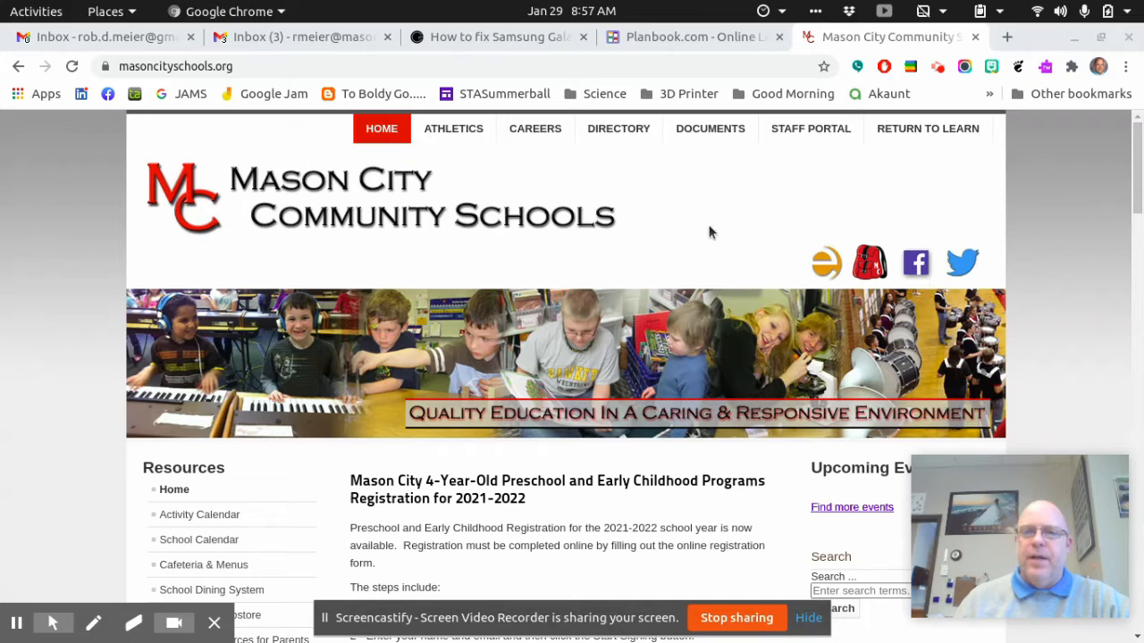
mouse_move(706, 232)
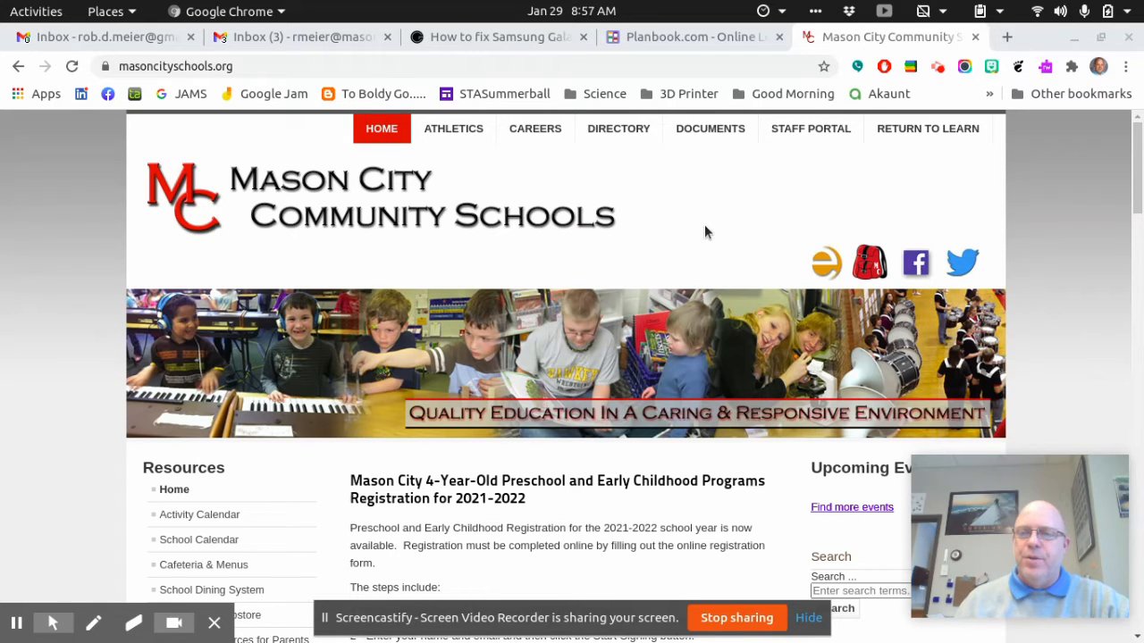
mouse_move(796, 290)
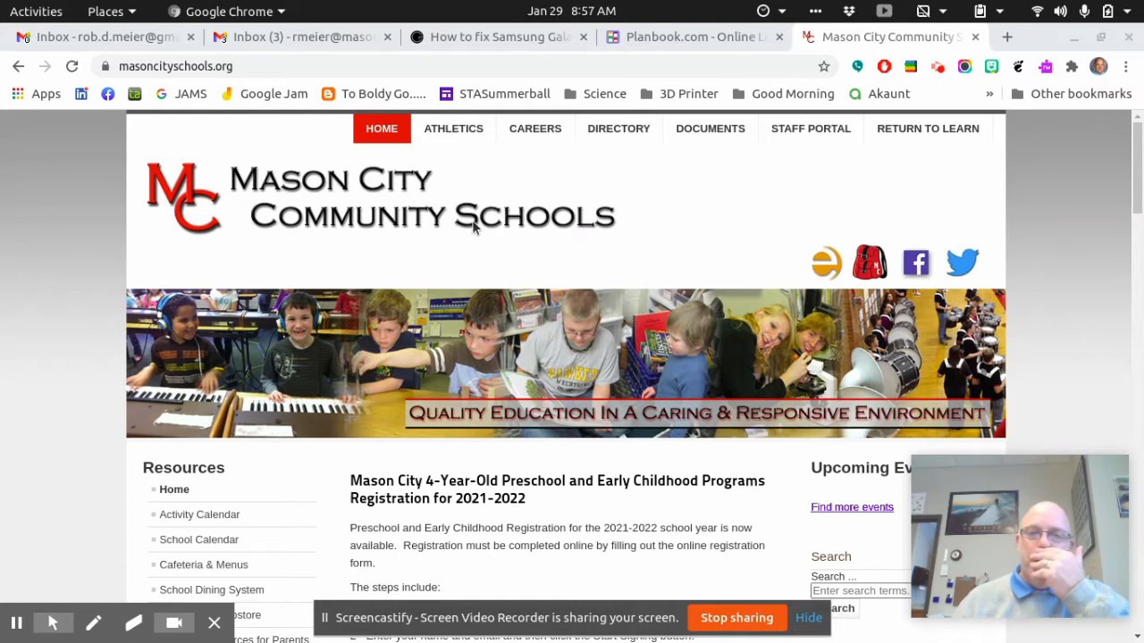
Scroll the masoncityschools.org home page down to the Student Portals list of school links
scroll("down", 3)
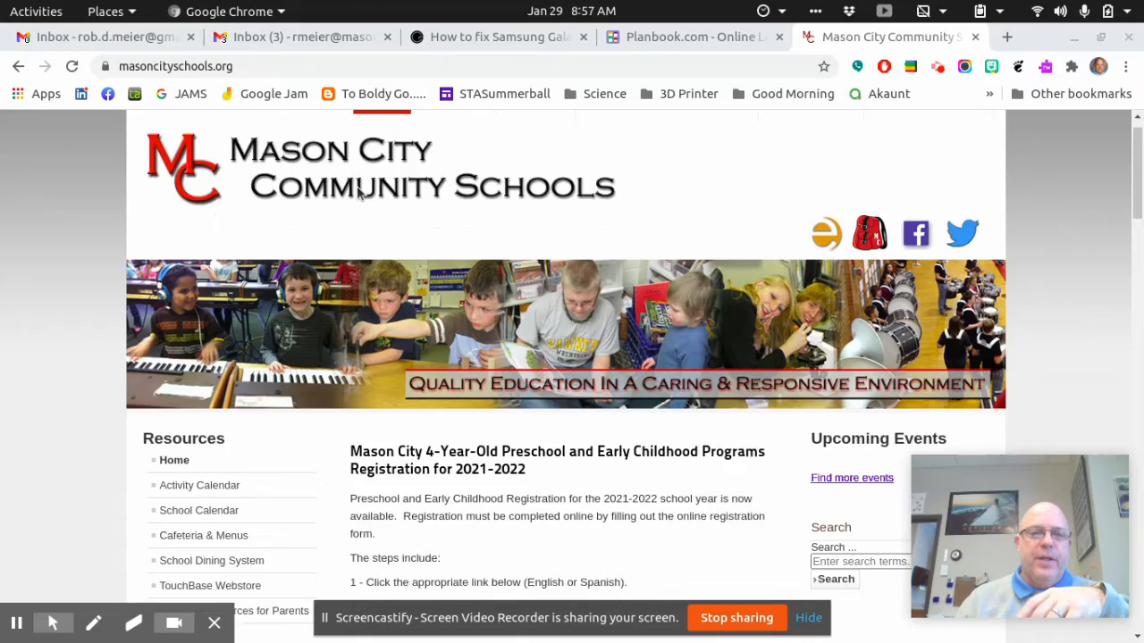
scroll("down", 3)
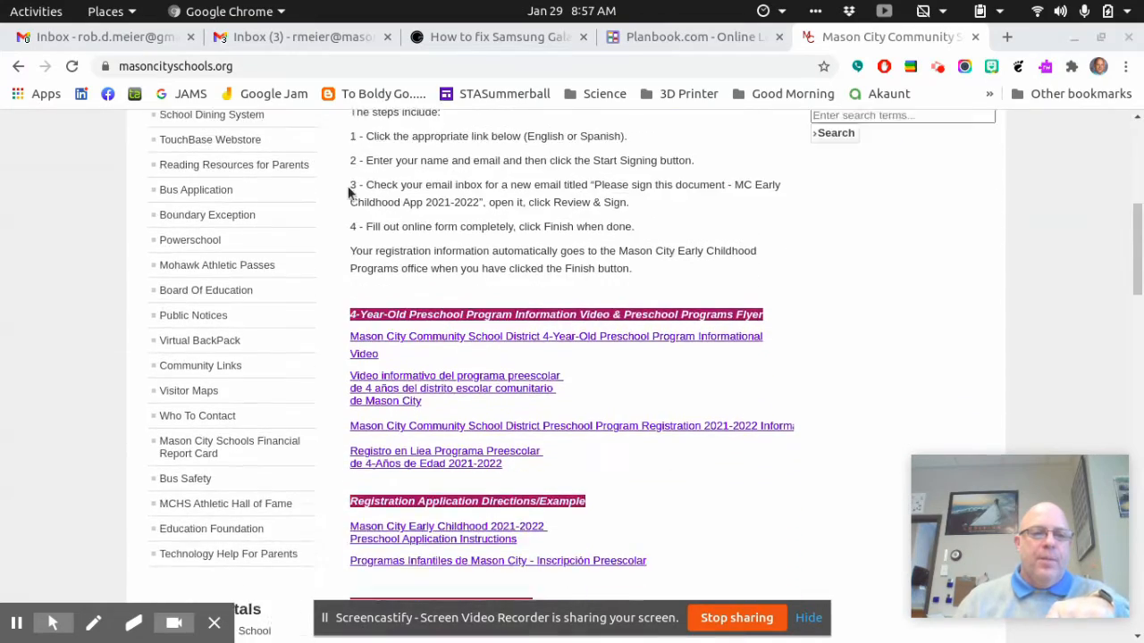
scroll("down", 3)
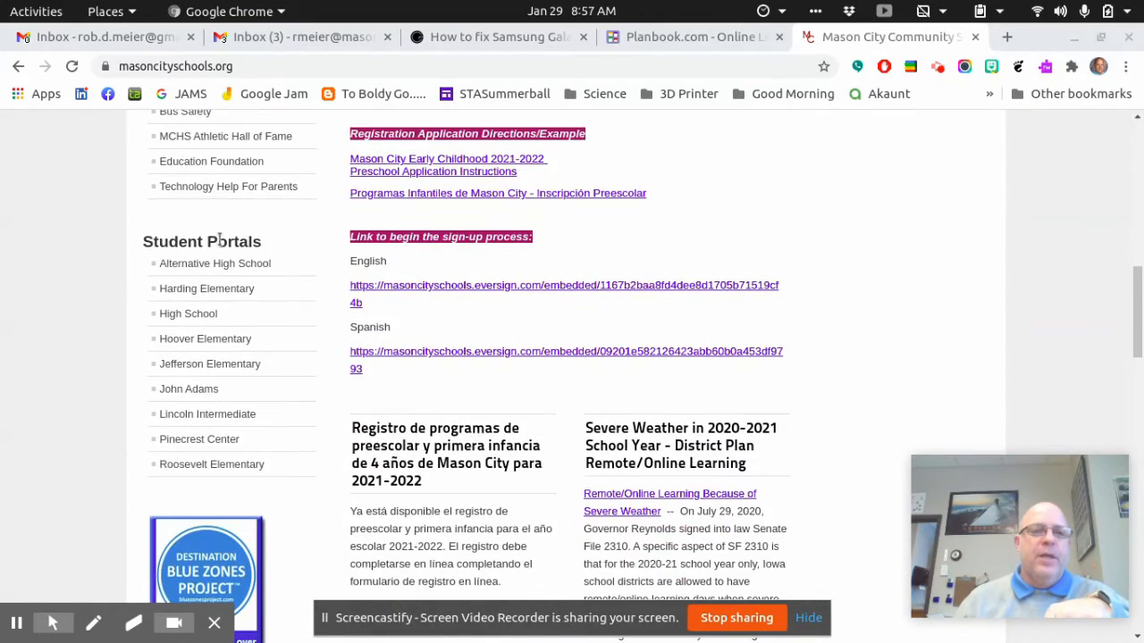
mouse_move(160, 220)
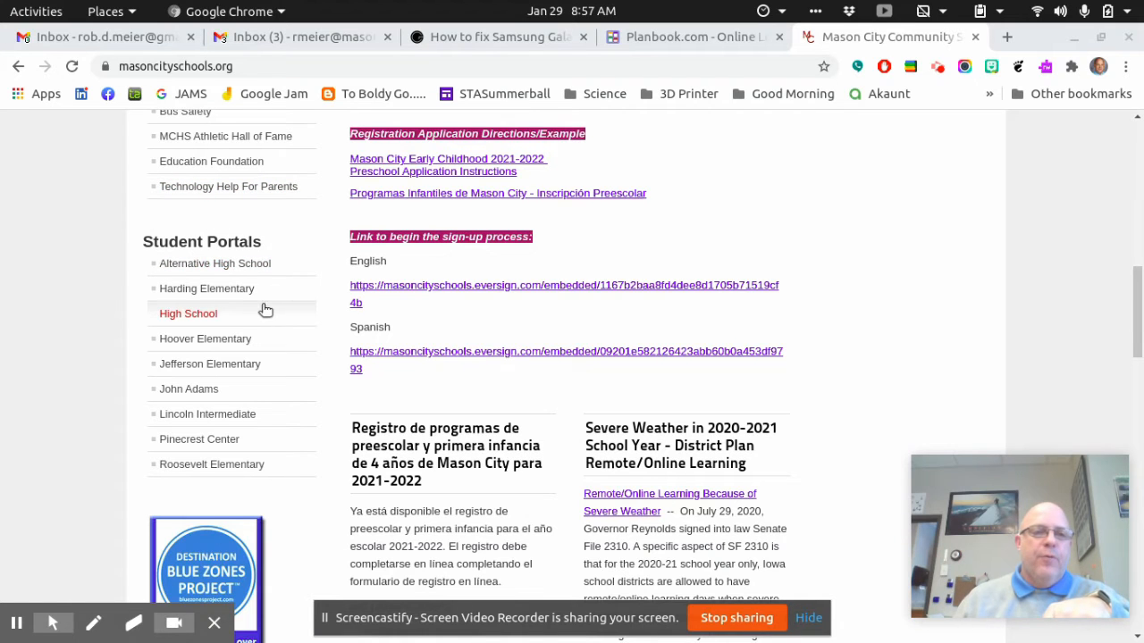
scroll("down", 3)
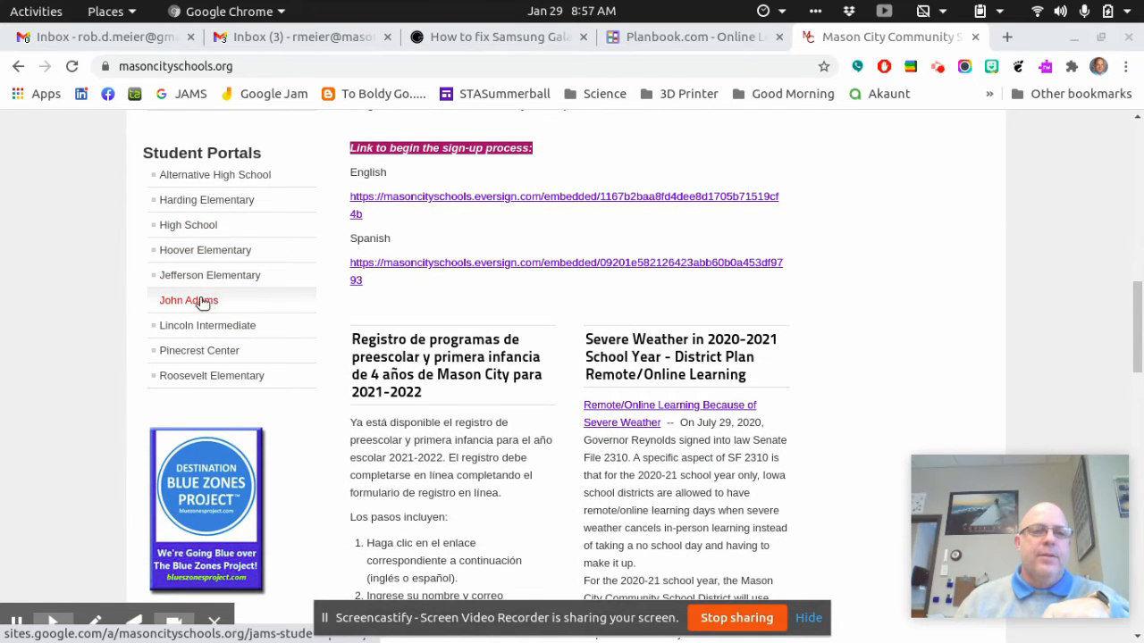
Go to the John Adams Student Portal and scroll down to its Schoology link in the Tools sidebar
left_click(189, 300)
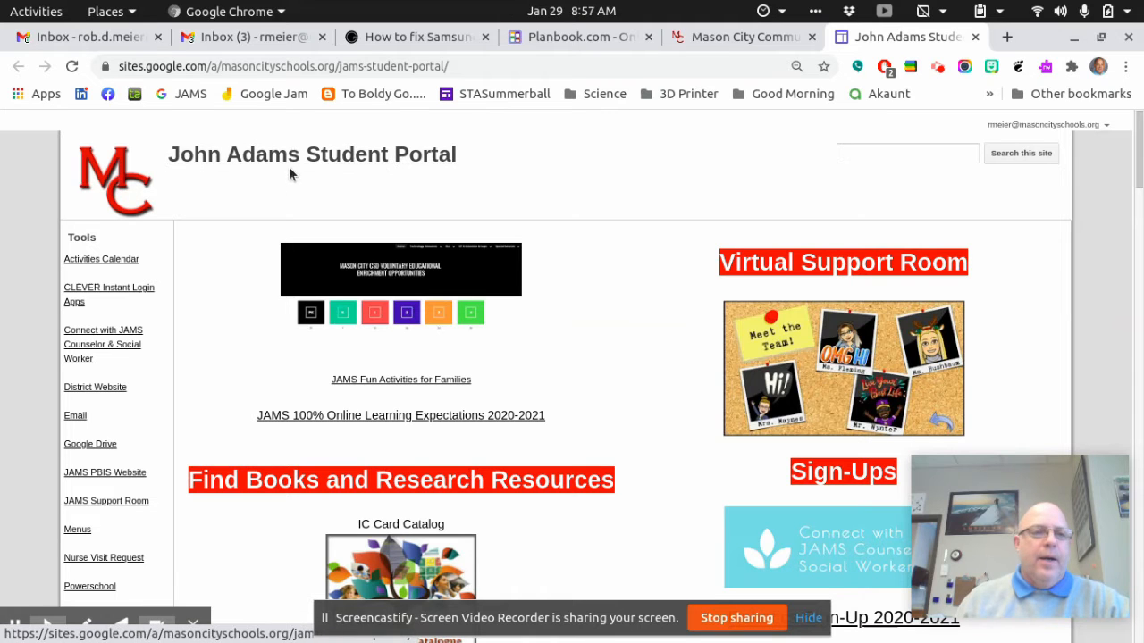
scroll("down", 3)
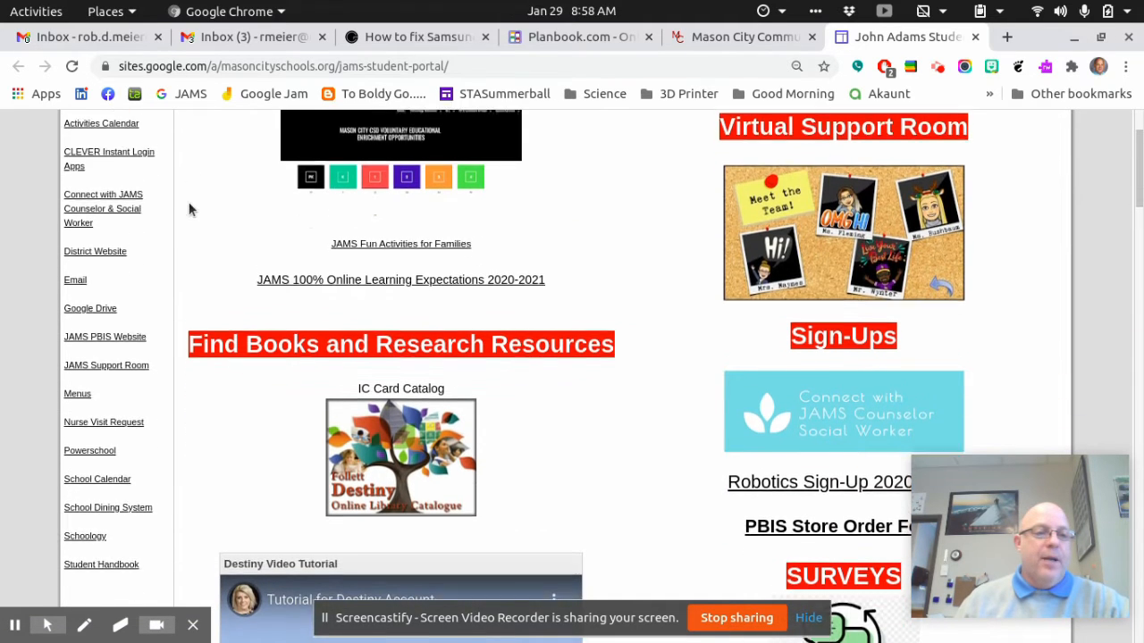
scroll("down", 3)
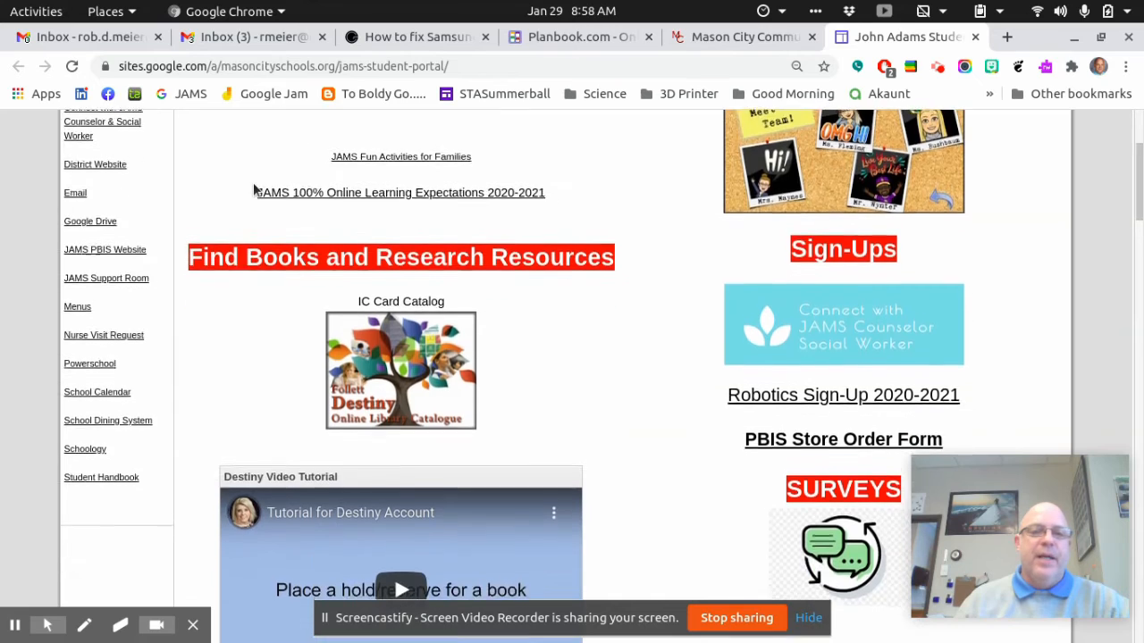
scroll("down", 3)
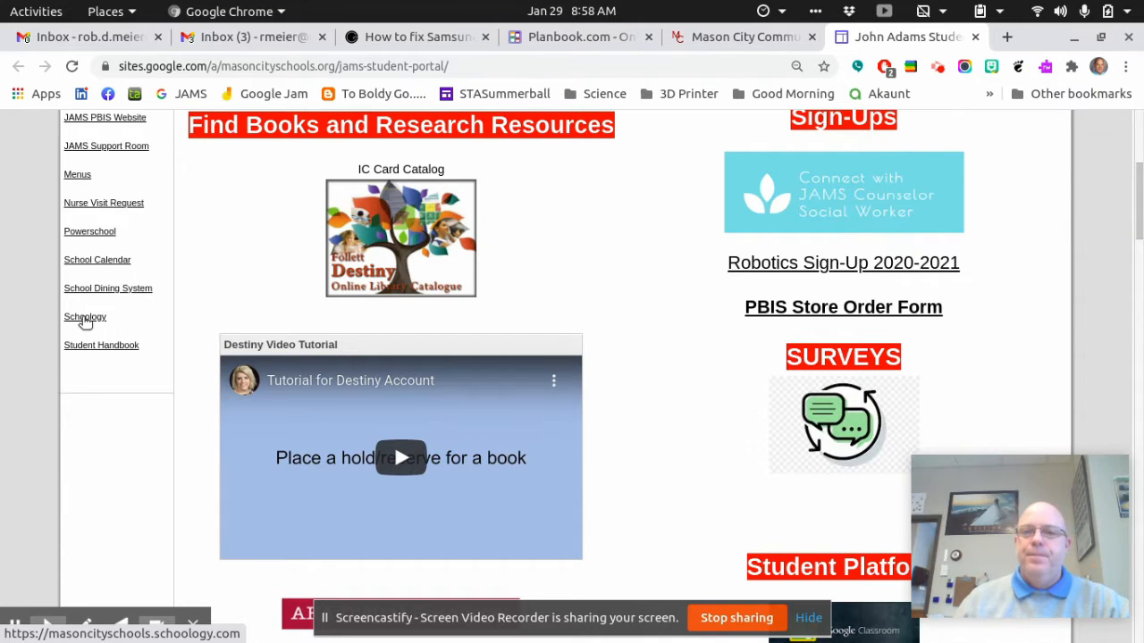
Follow the portal's Schoology link to the Google account chooser for schoology.com
left_click(86, 318)
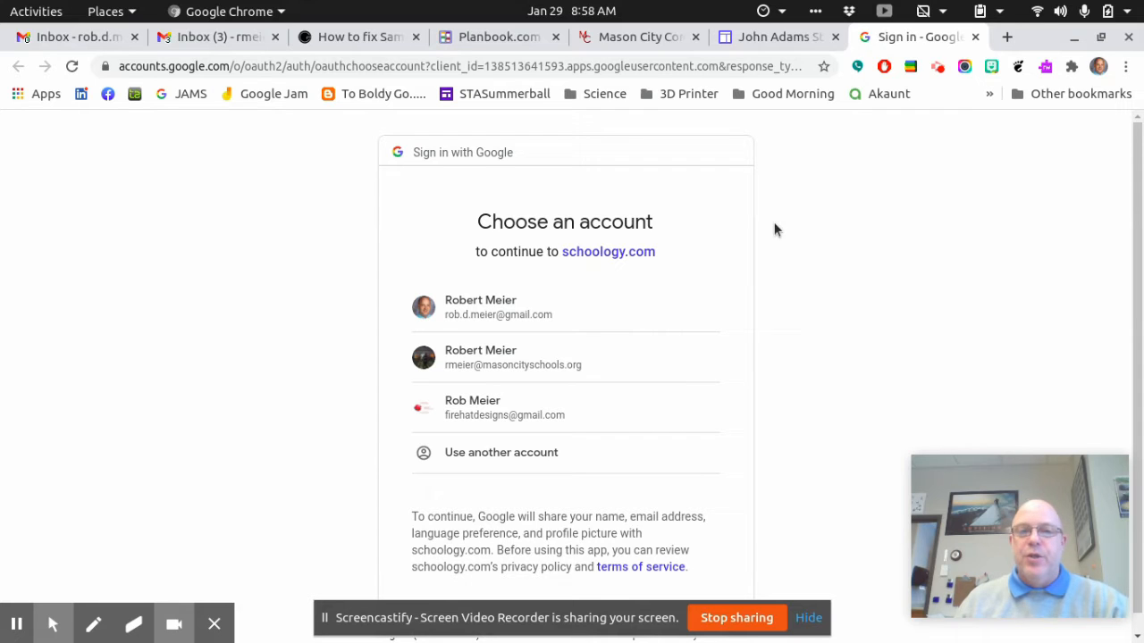
mouse_move(482, 357)
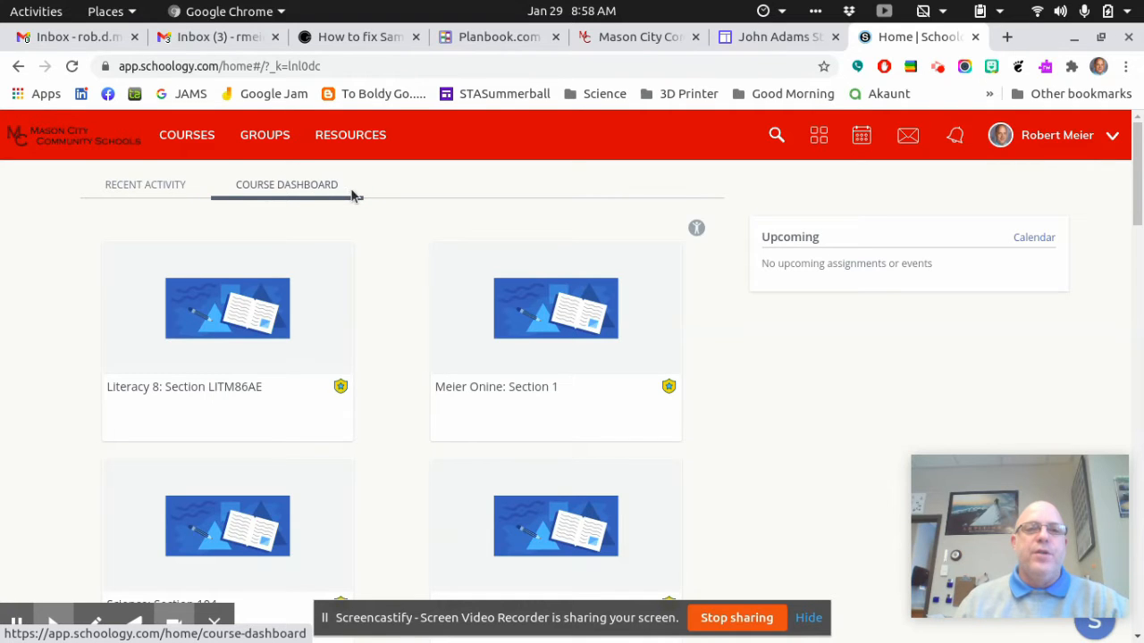
mouse_move(186, 135)
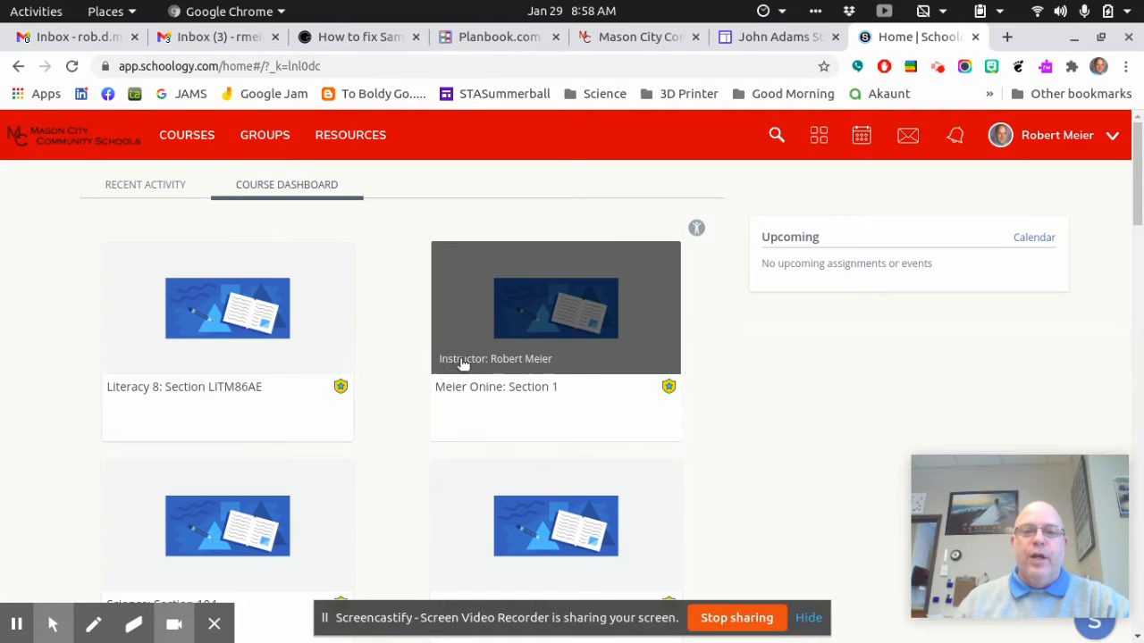
mouse_move(536, 395)
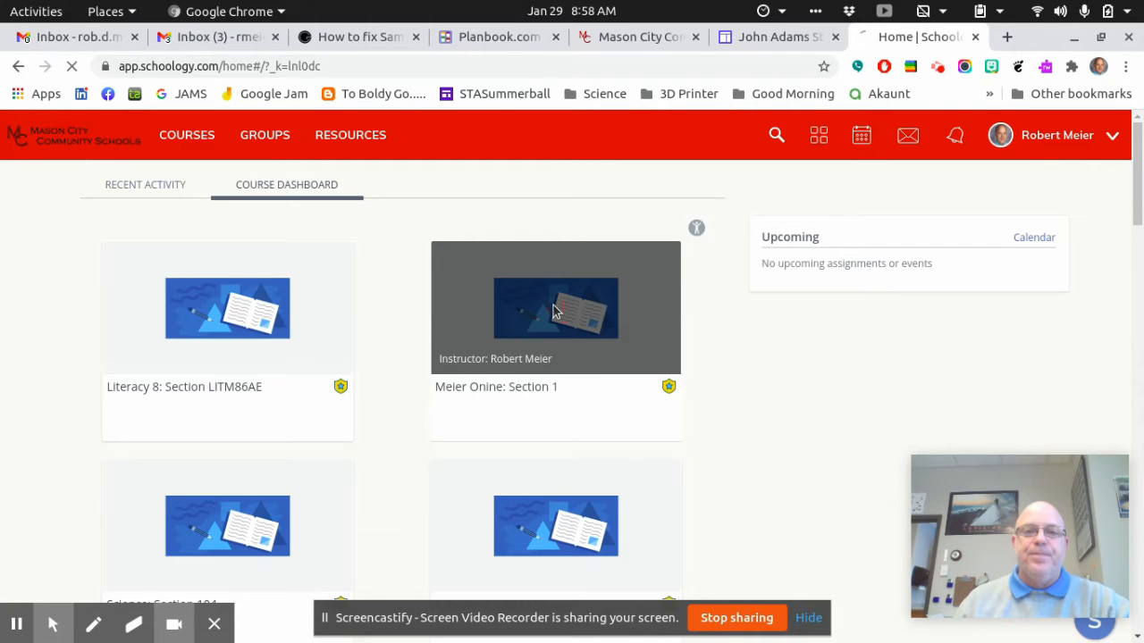
Open the Meier Onine: Section 1 course card from the Course Dashboard to its Materials page
left_click(554, 307)
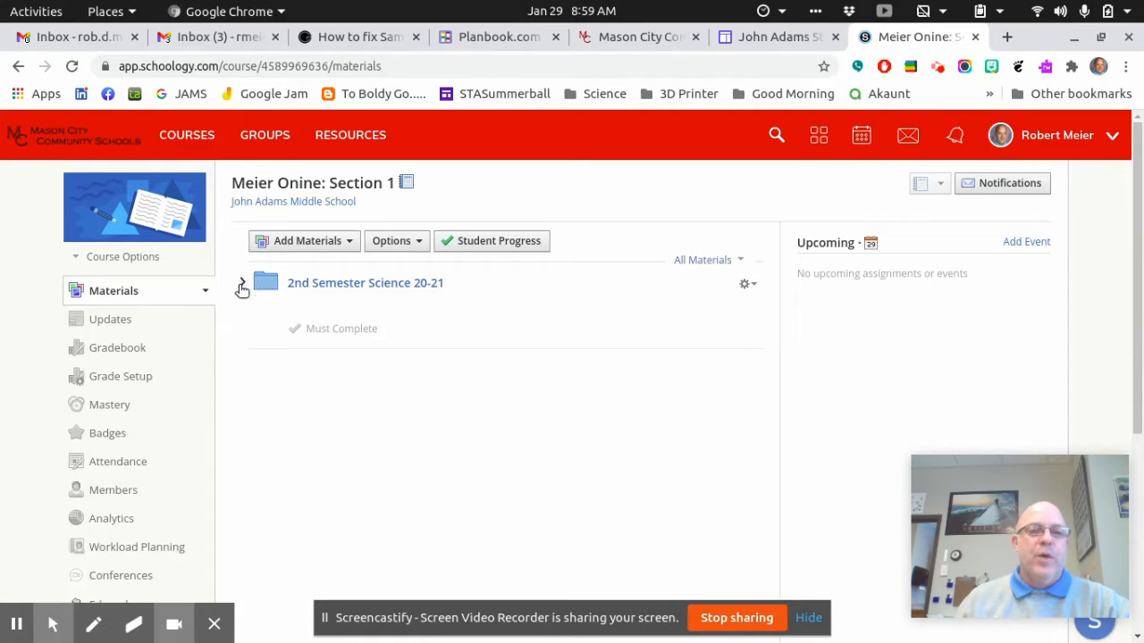
Expand 2nd Semester Science 20-21 and Intro To Science Class, then launch Slide Show of Meier Rules
left_click(244, 284)
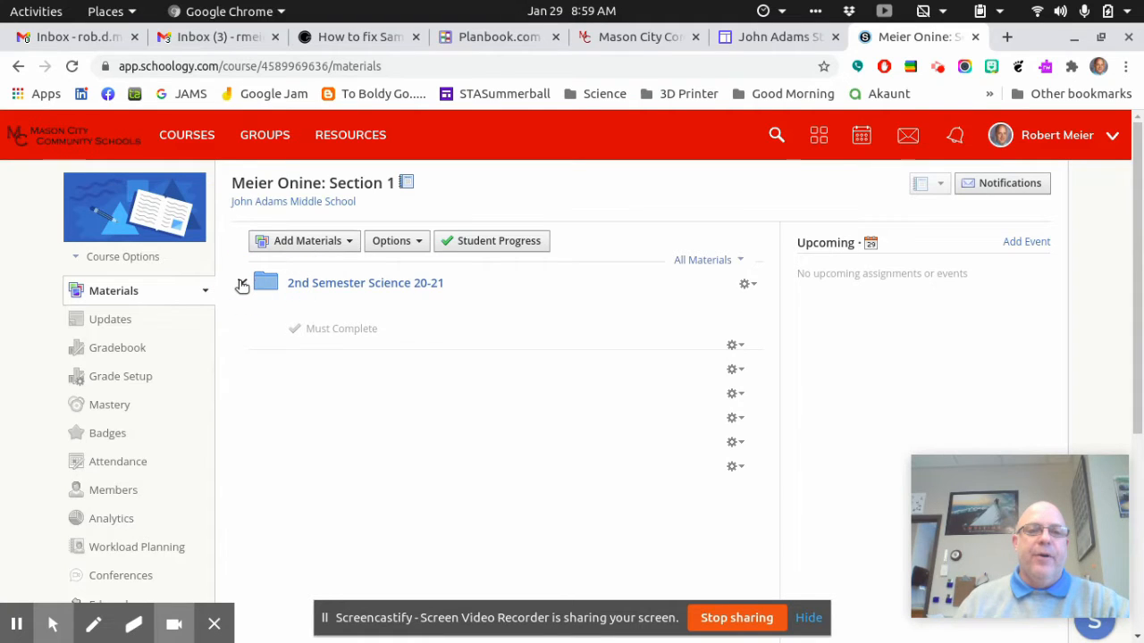
left_click(243, 283)
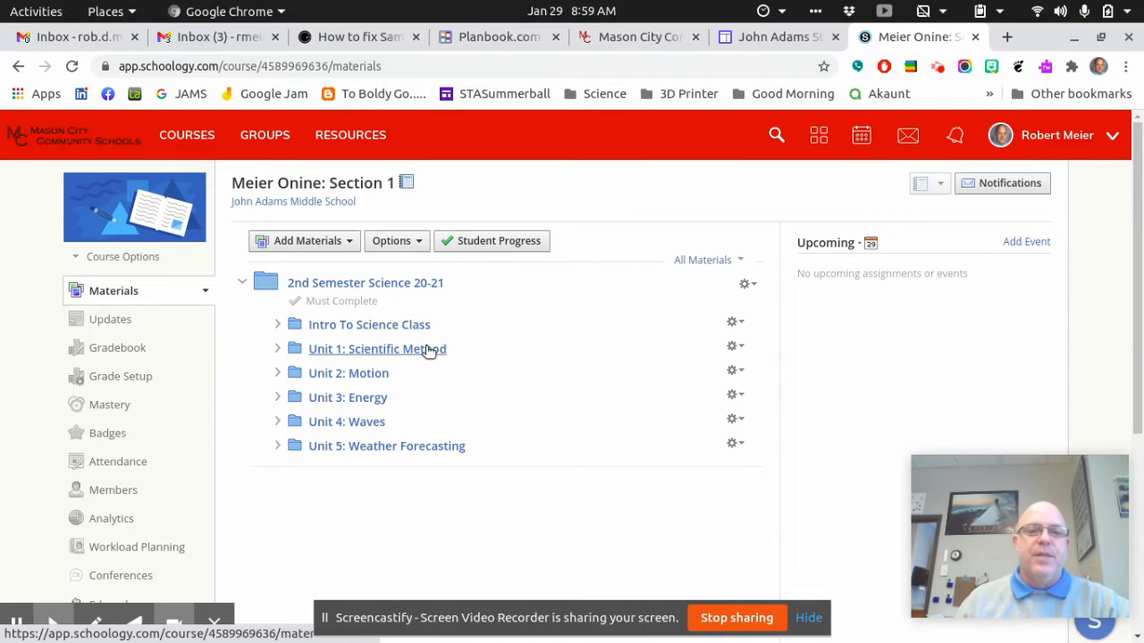
mouse_move(375, 422)
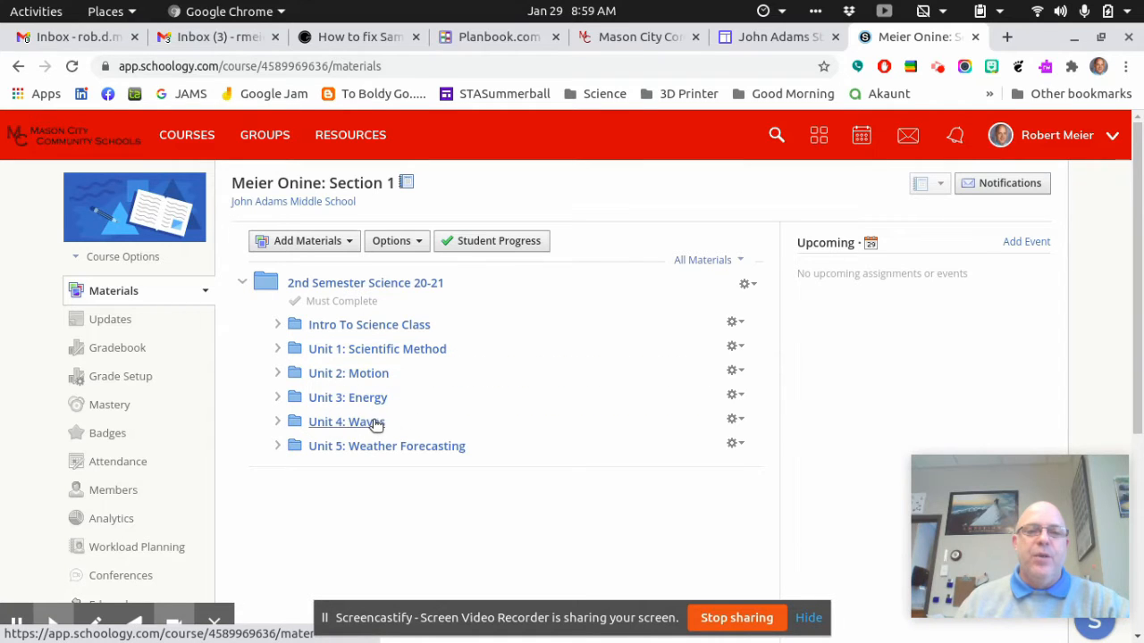
mouse_move(525, 366)
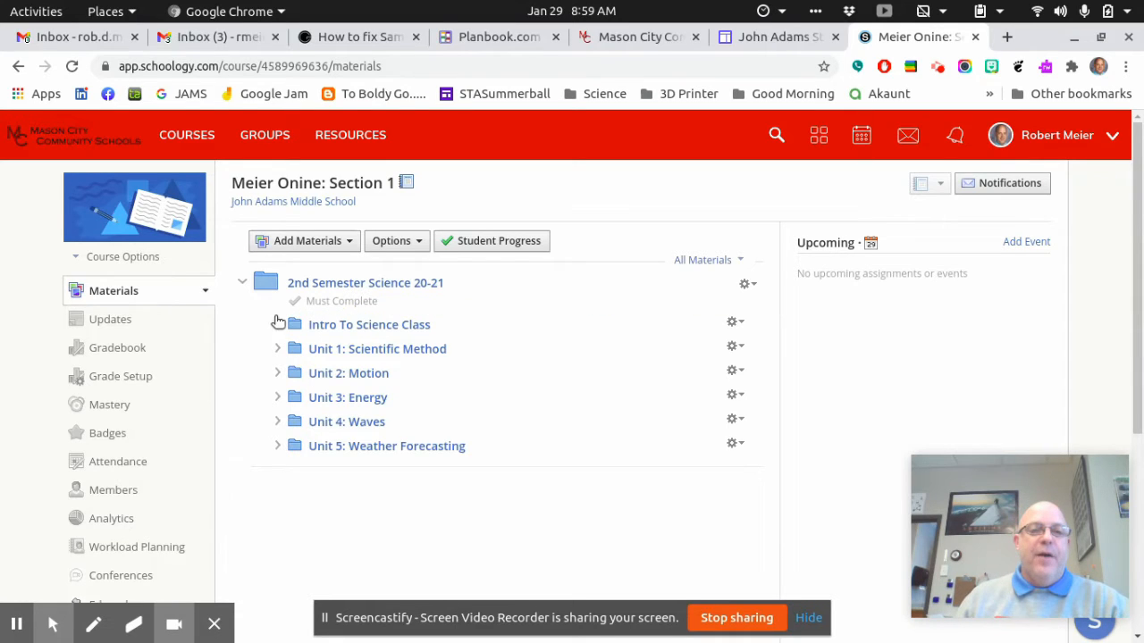
left_click(279, 326)
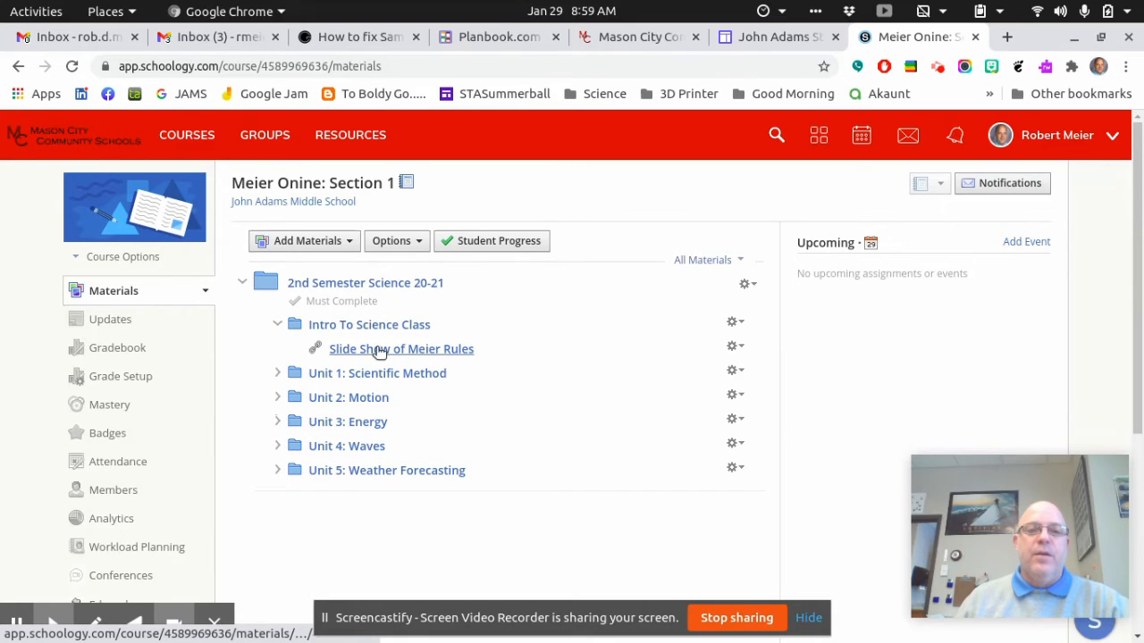
mouse_move(400, 349)
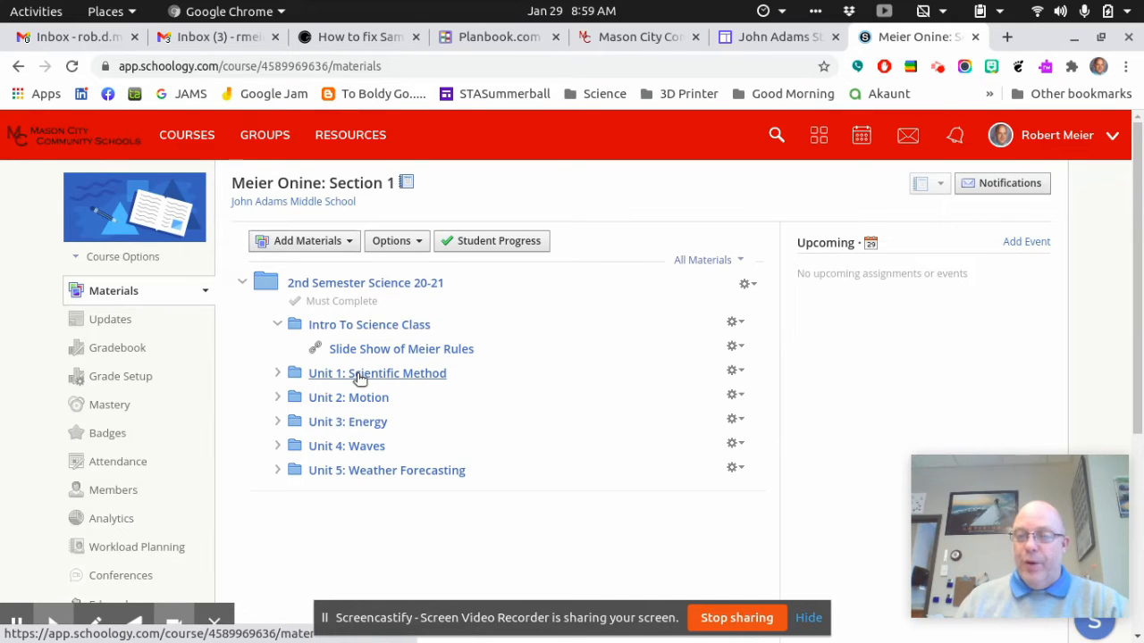
mouse_move(400, 348)
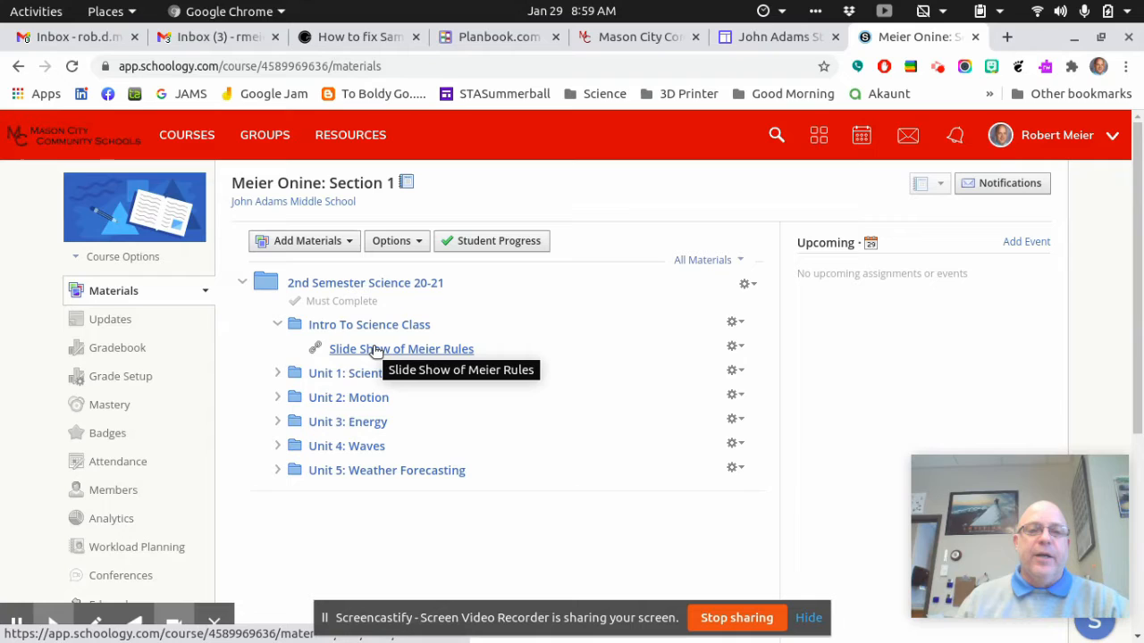
mouse_move(414, 349)
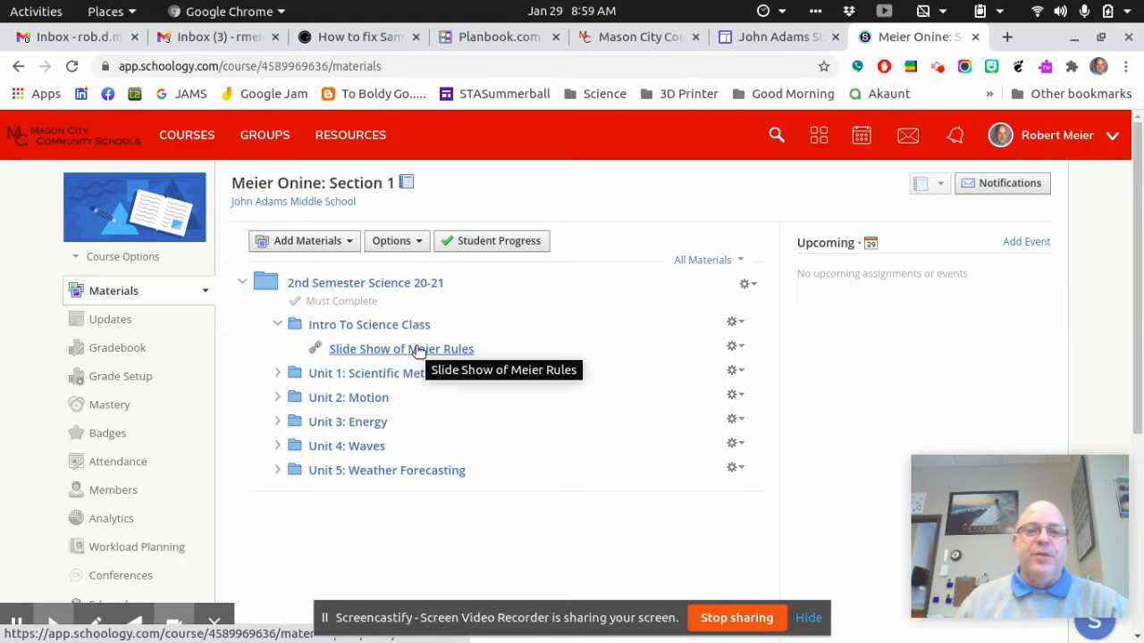
left_click(400, 349)
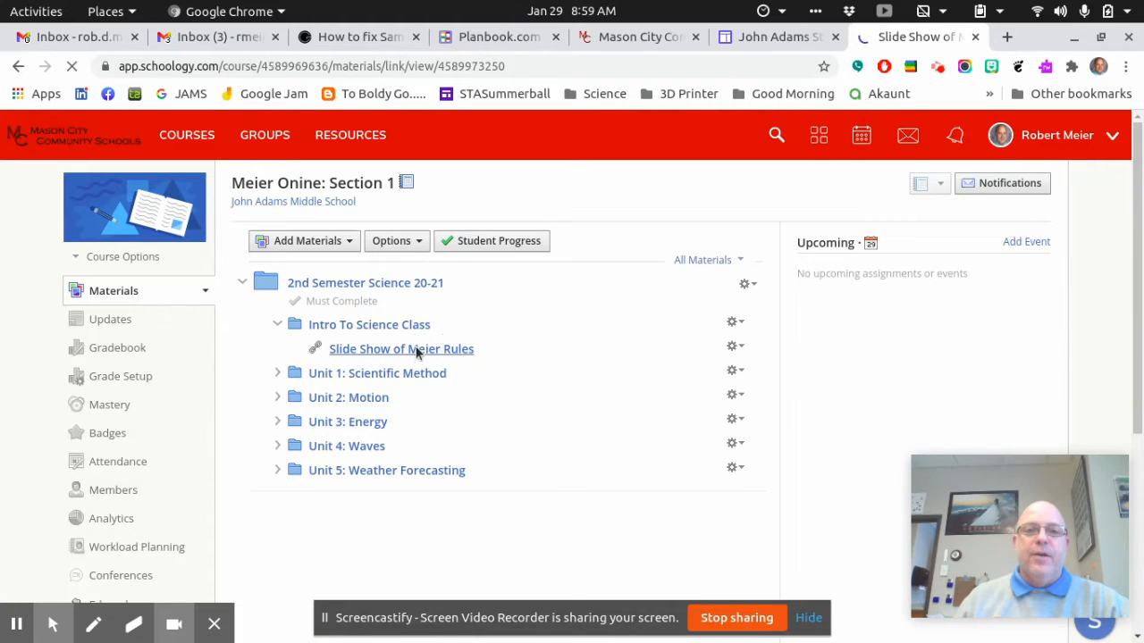
View the embedded Meier Rules slide deck and return to the 2nd Semester Science 20-21 folder
left_click(401, 348)
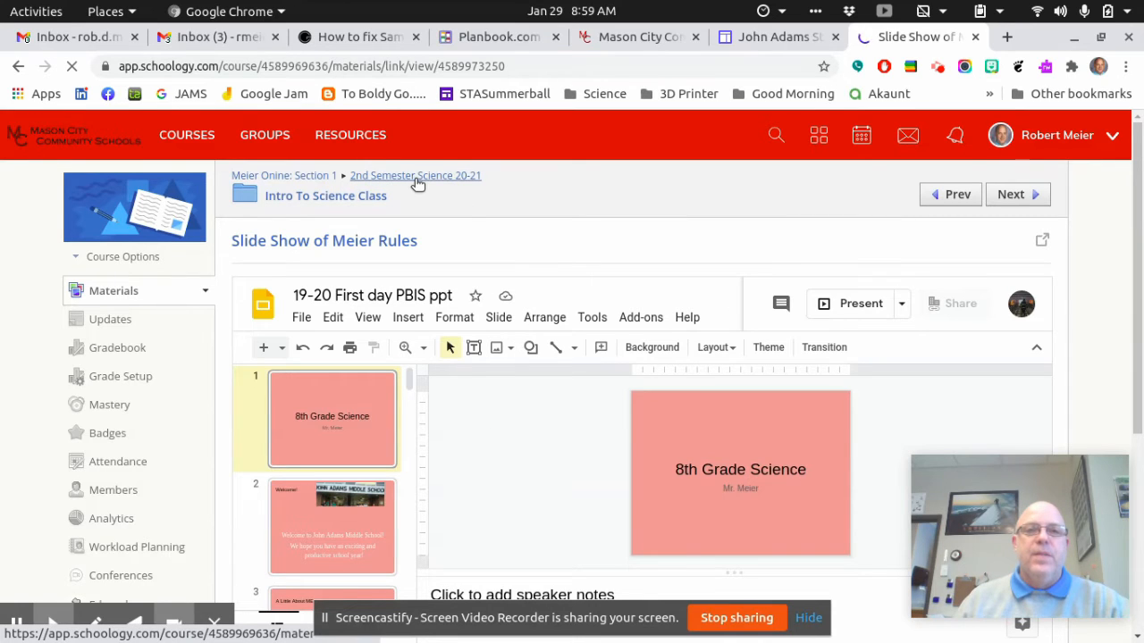
scroll("down", 3)
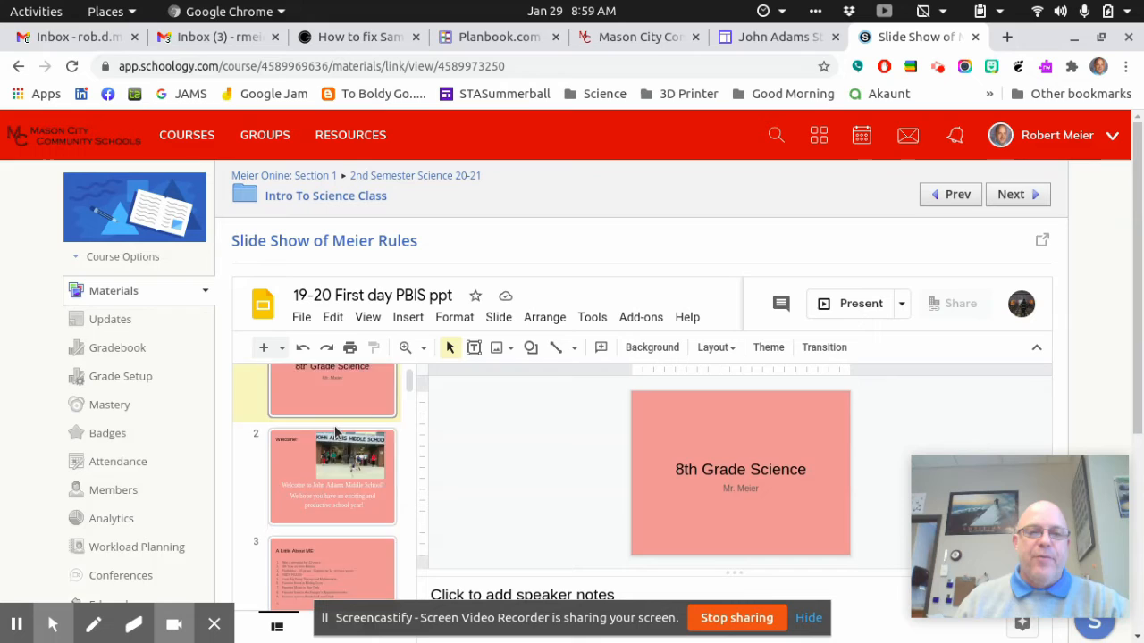
scroll("down", 3)
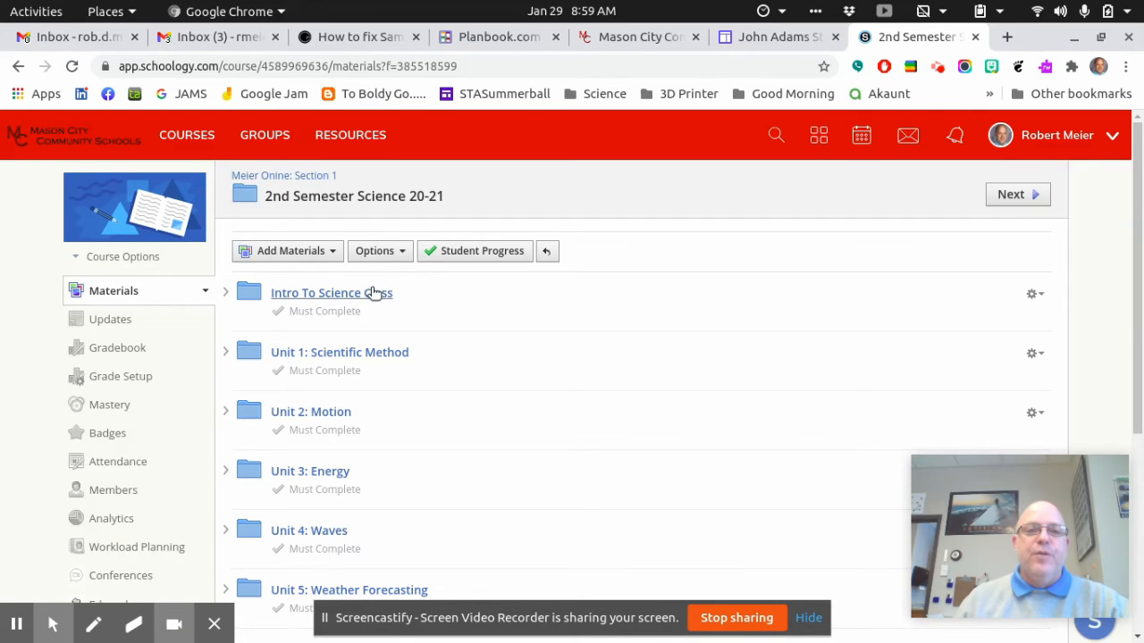
mouse_move(358, 307)
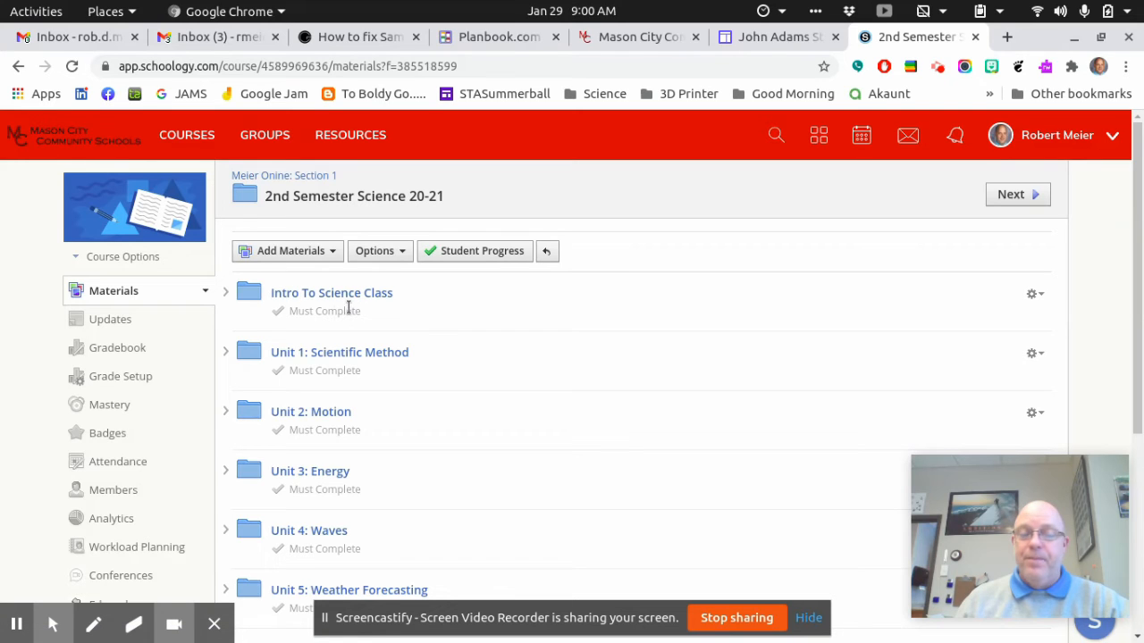
mouse_move(227, 354)
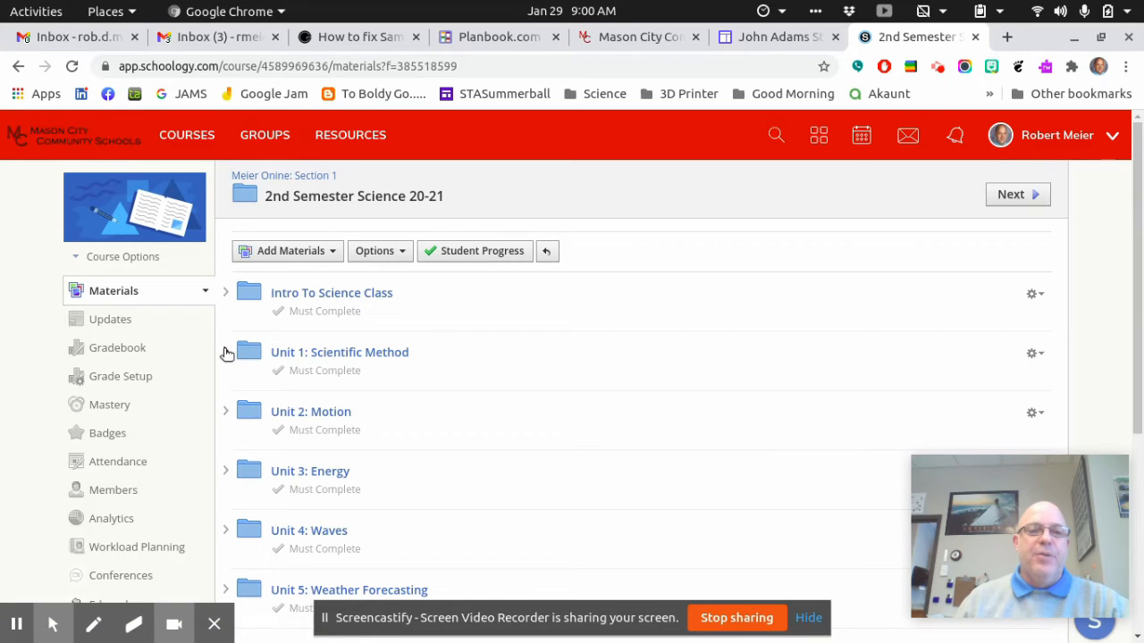
Expand Unit 1: Scientific Method and its Intro to Scientific Method subfolder to show the videos and worksheet
left_click(226, 352)
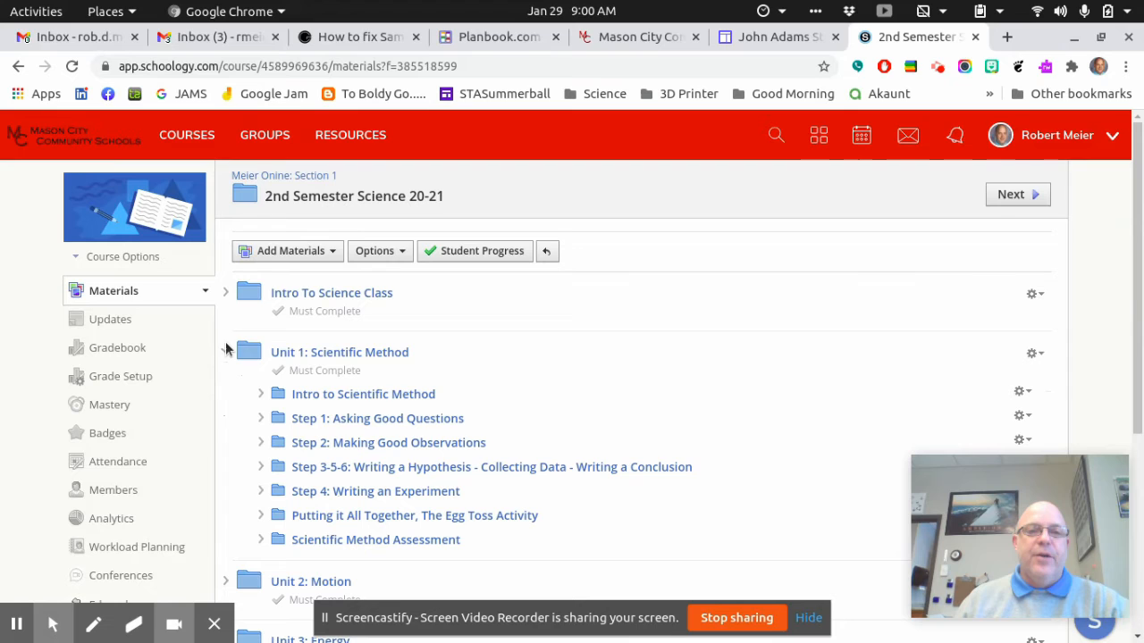
scroll("down", 3)
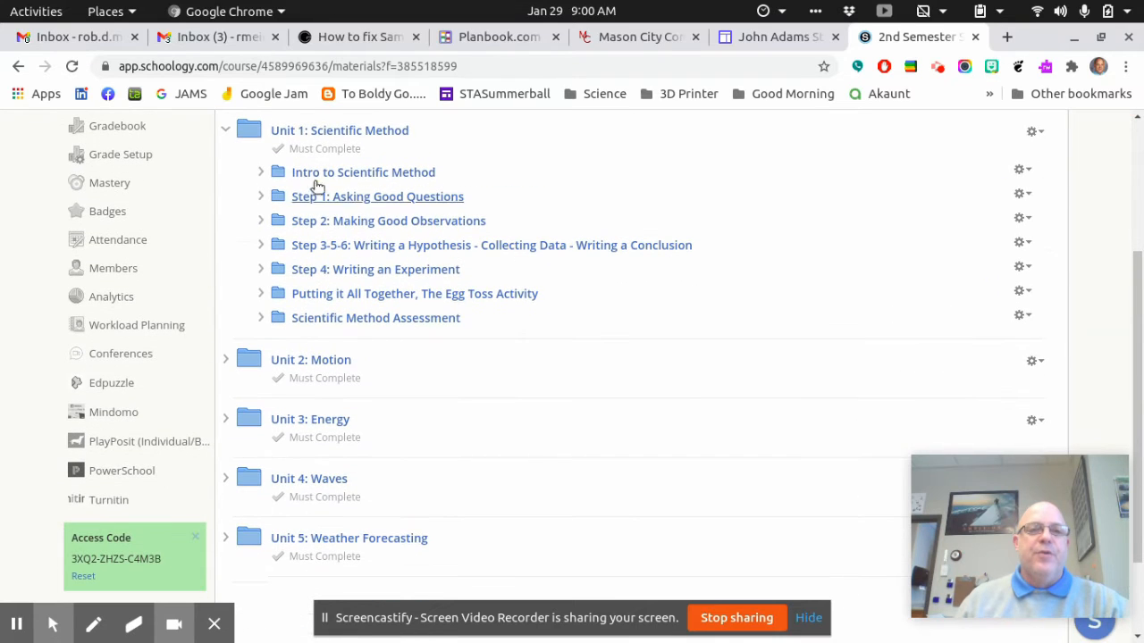
mouse_move(254, 171)
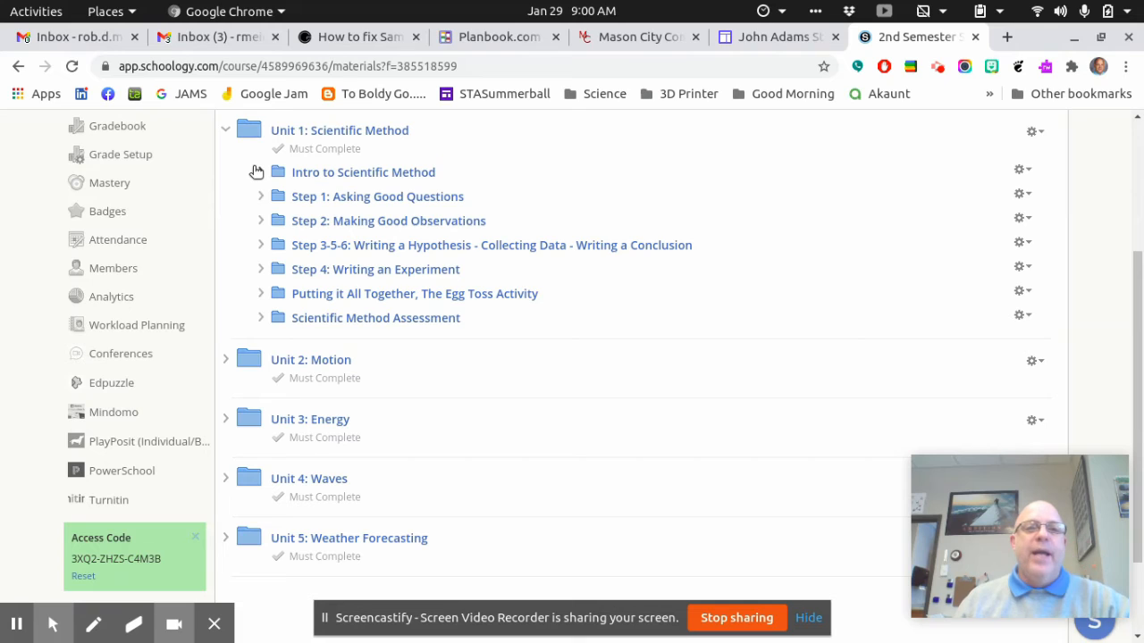
left_click(260, 172)
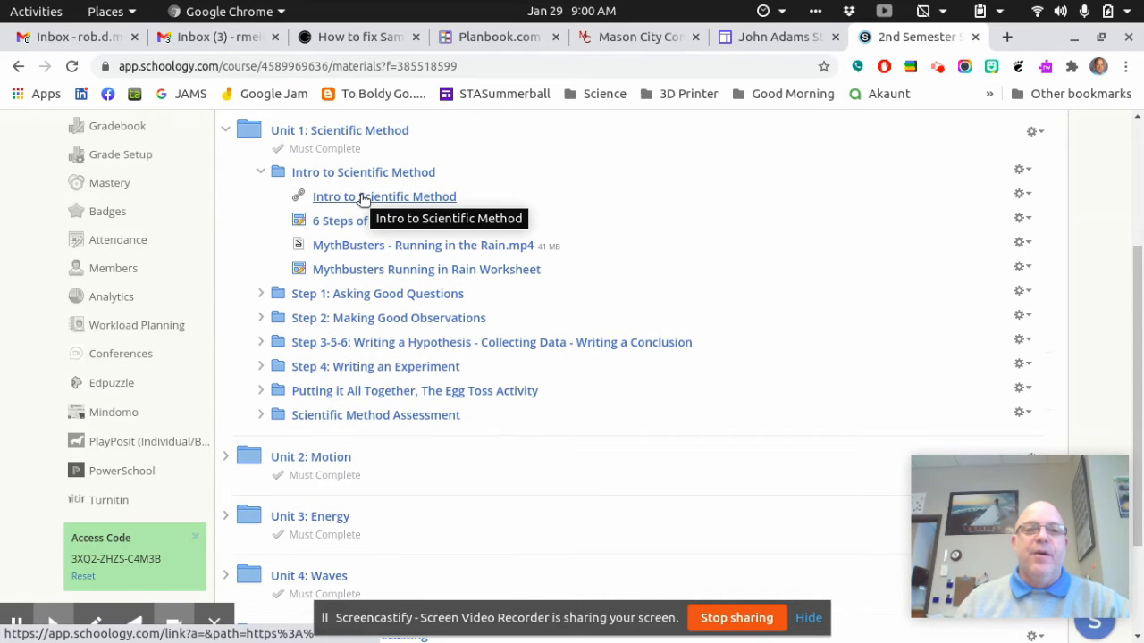
mouse_move(336, 225)
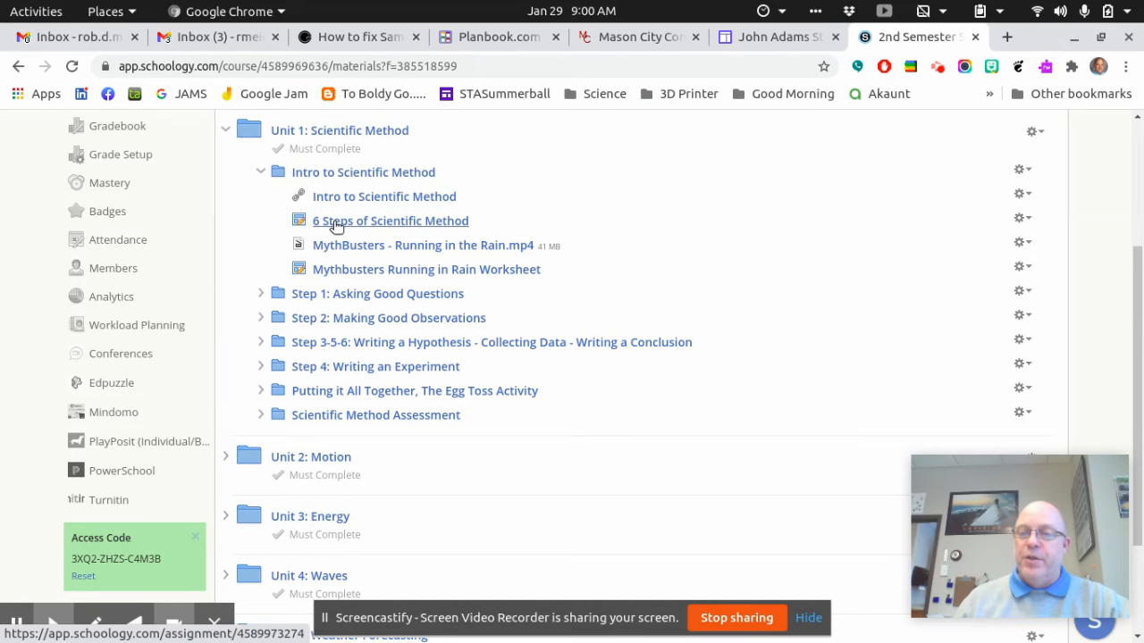
mouse_move(307, 221)
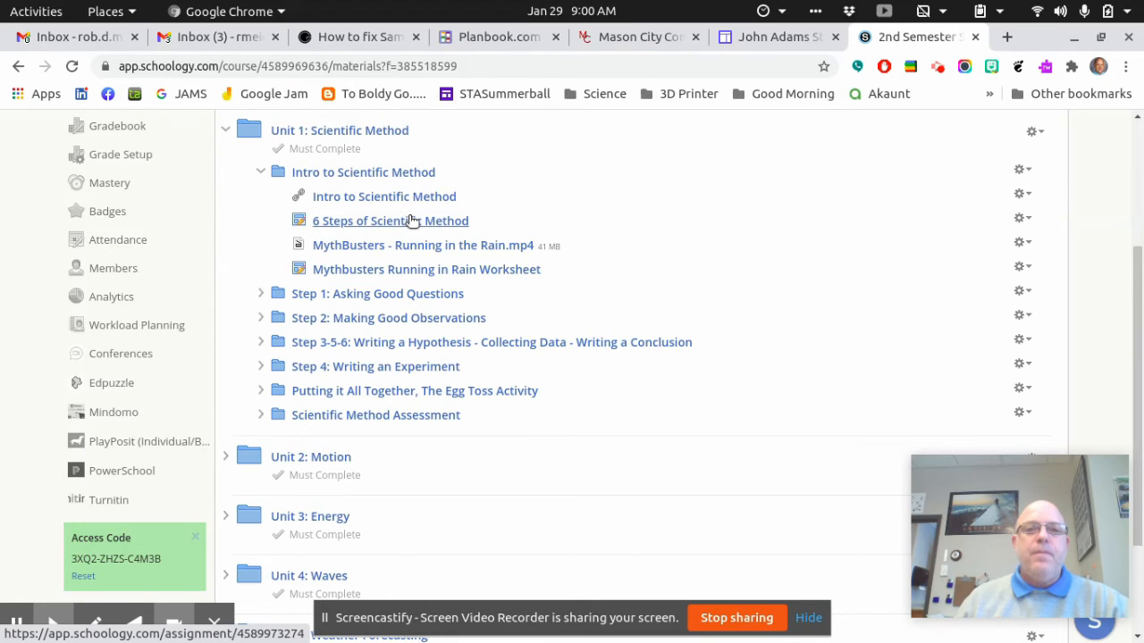
mouse_move(421, 245)
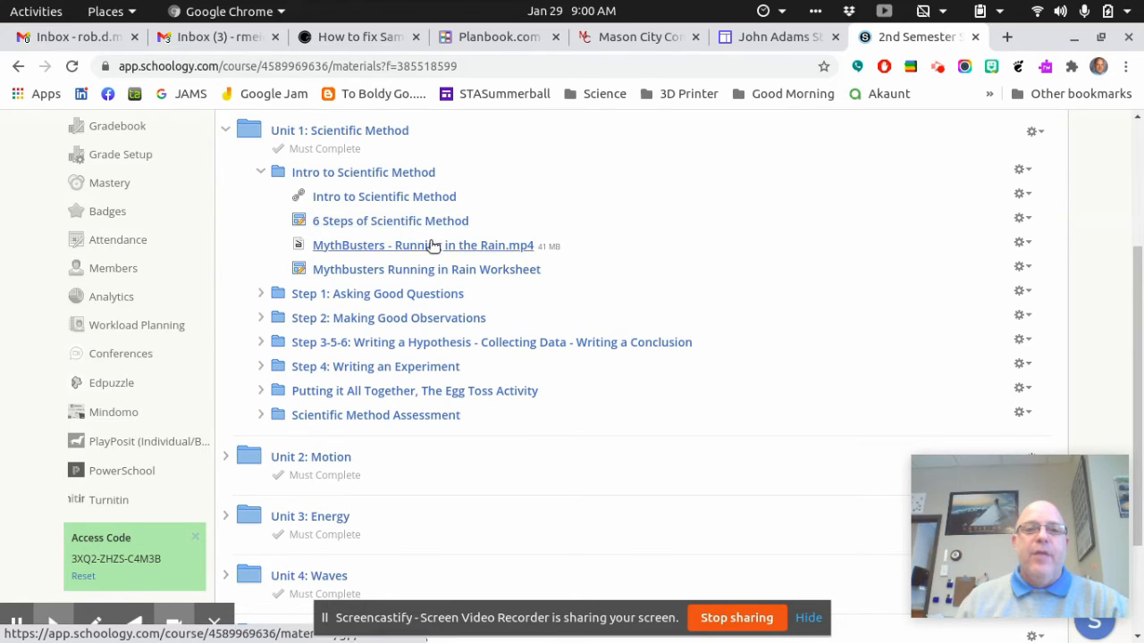
mouse_move(422, 245)
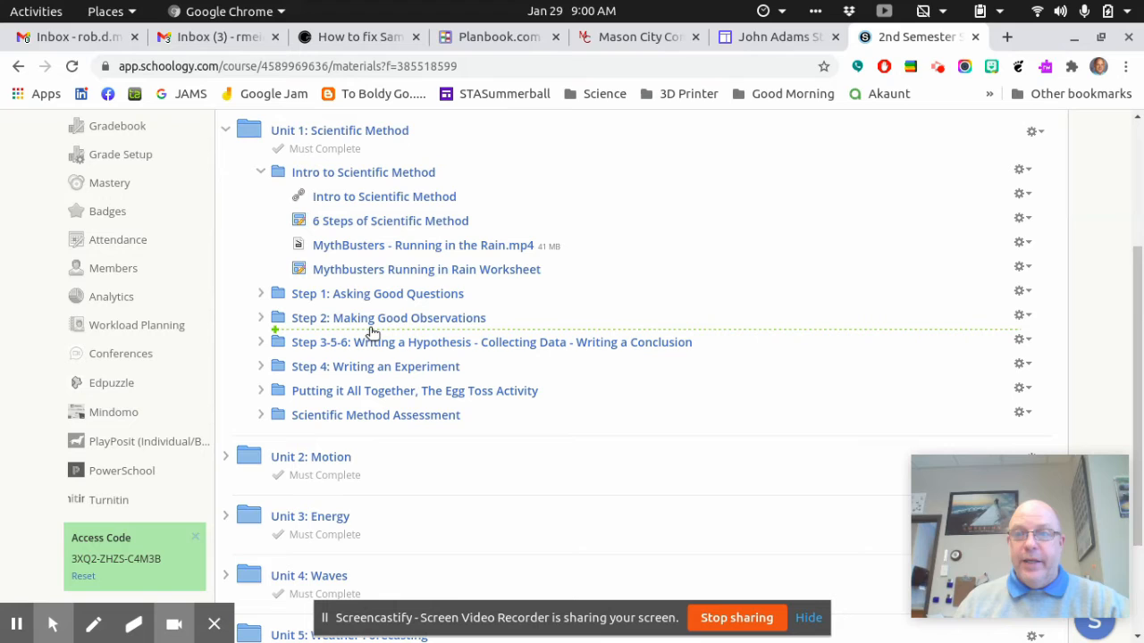
mouse_move(390, 222)
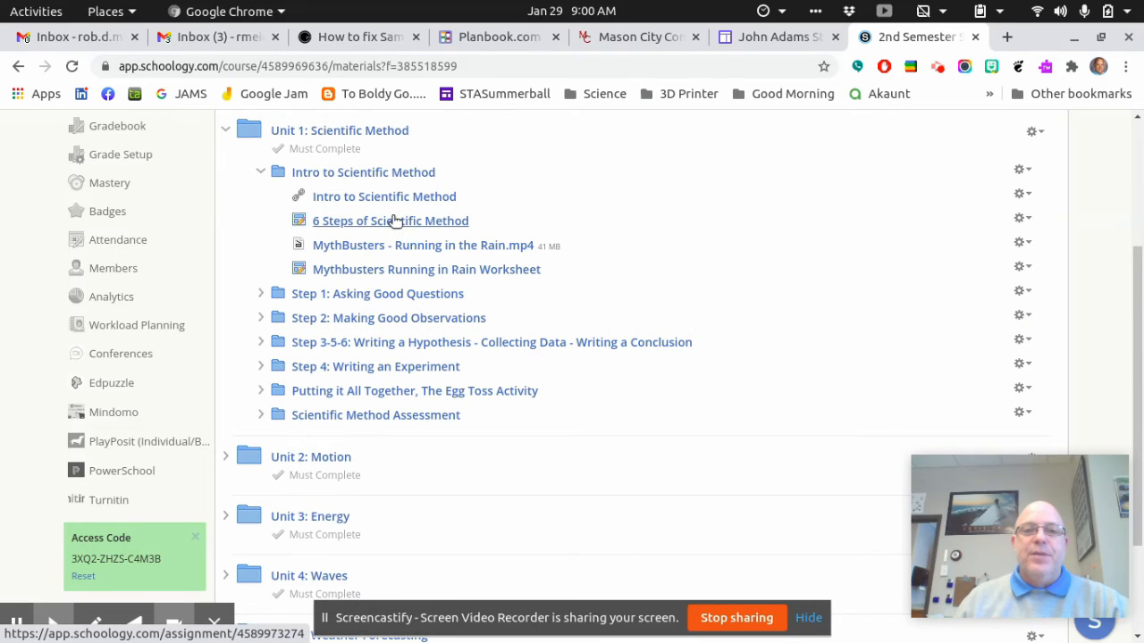
mouse_move(422, 245)
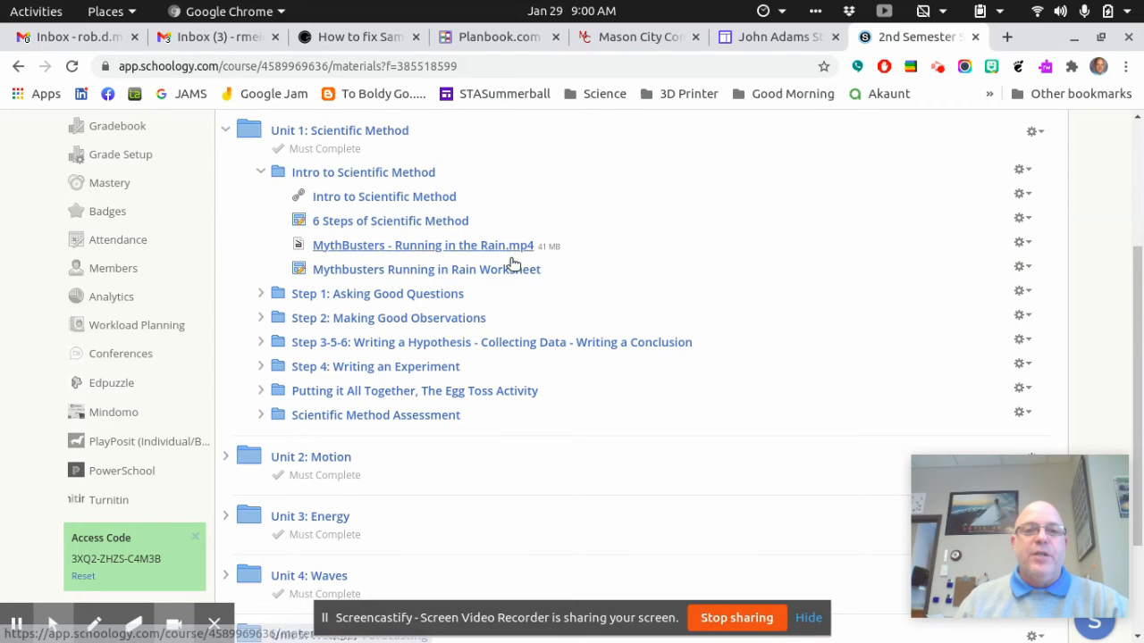
mouse_move(425, 268)
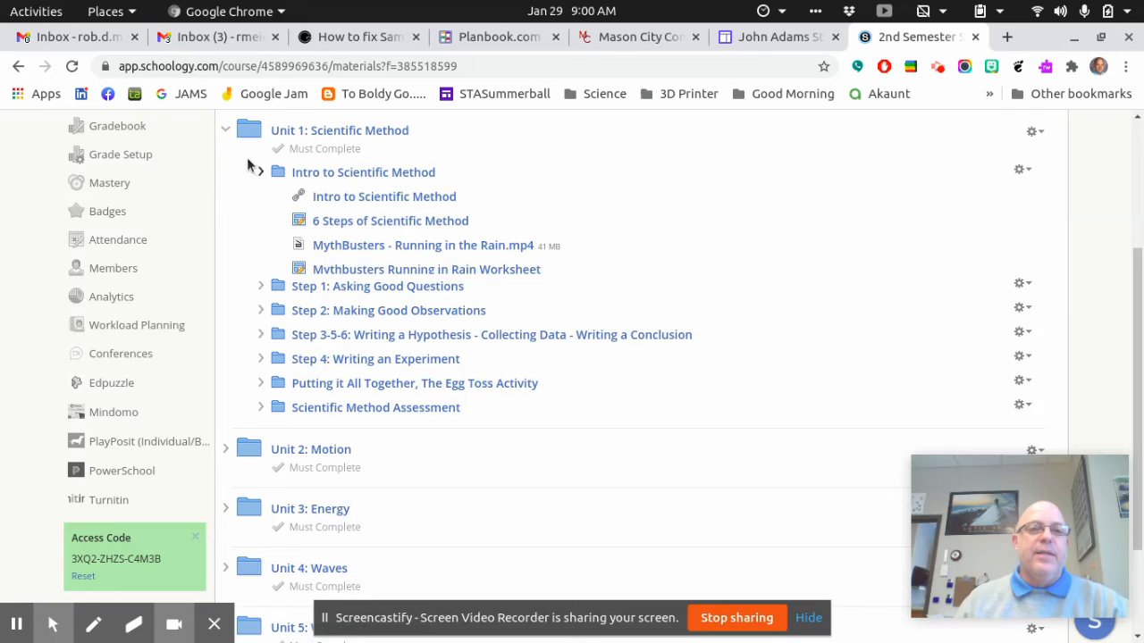
Collapse Intro to Scientific Method and Unit 1 so the folder lists Intro To Science Class through Unit 5
left_click(225, 129)
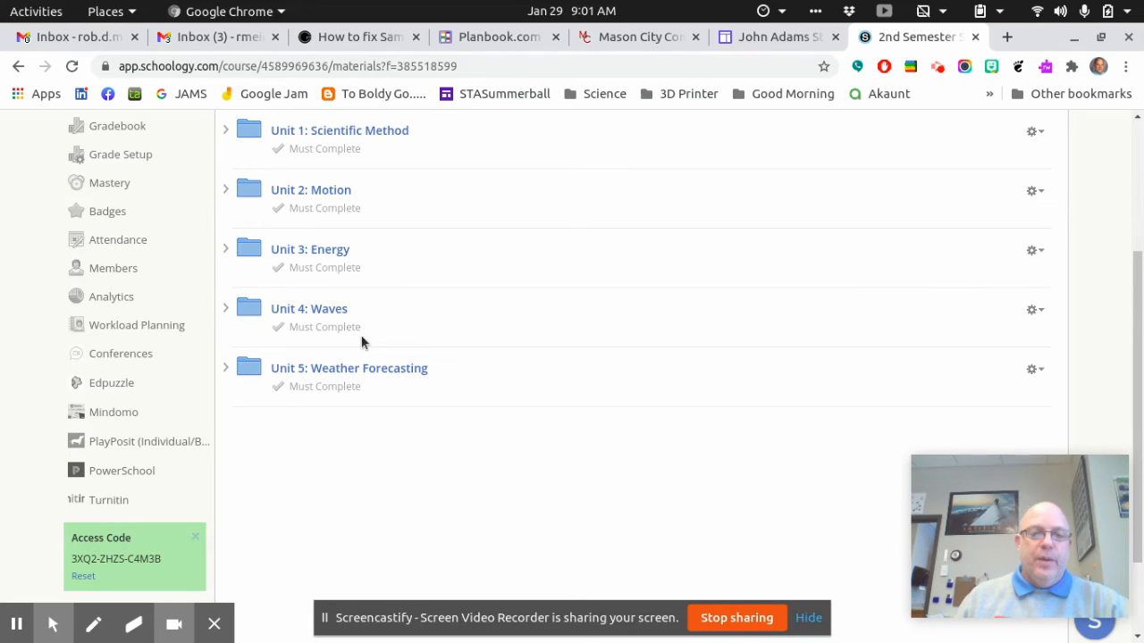
mouse_move(522, 375)
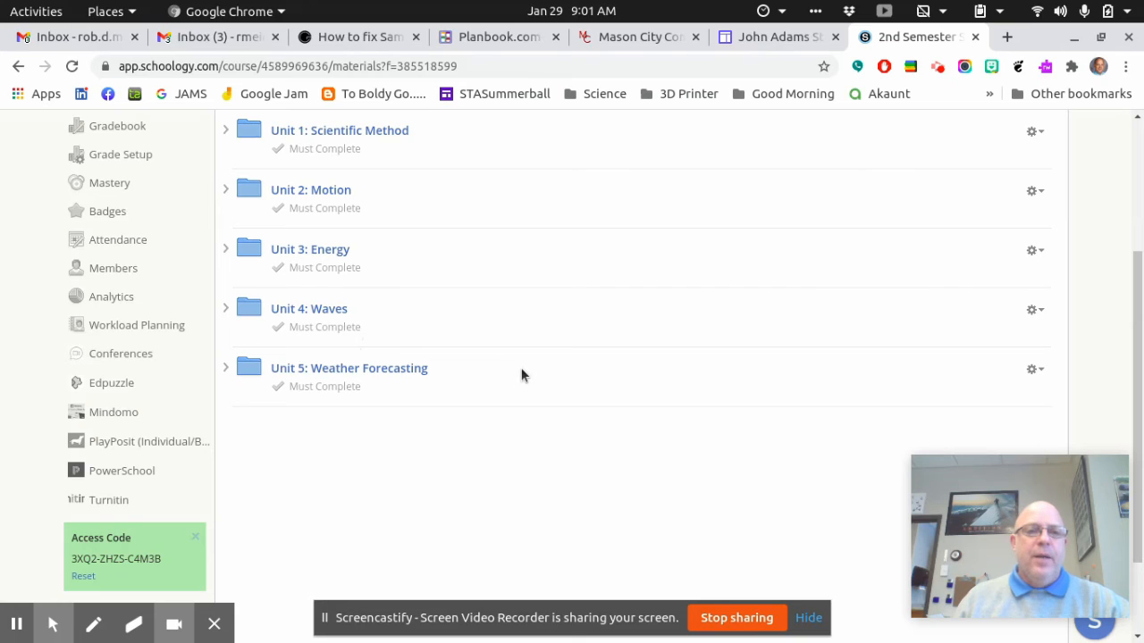
scroll("up", 3)
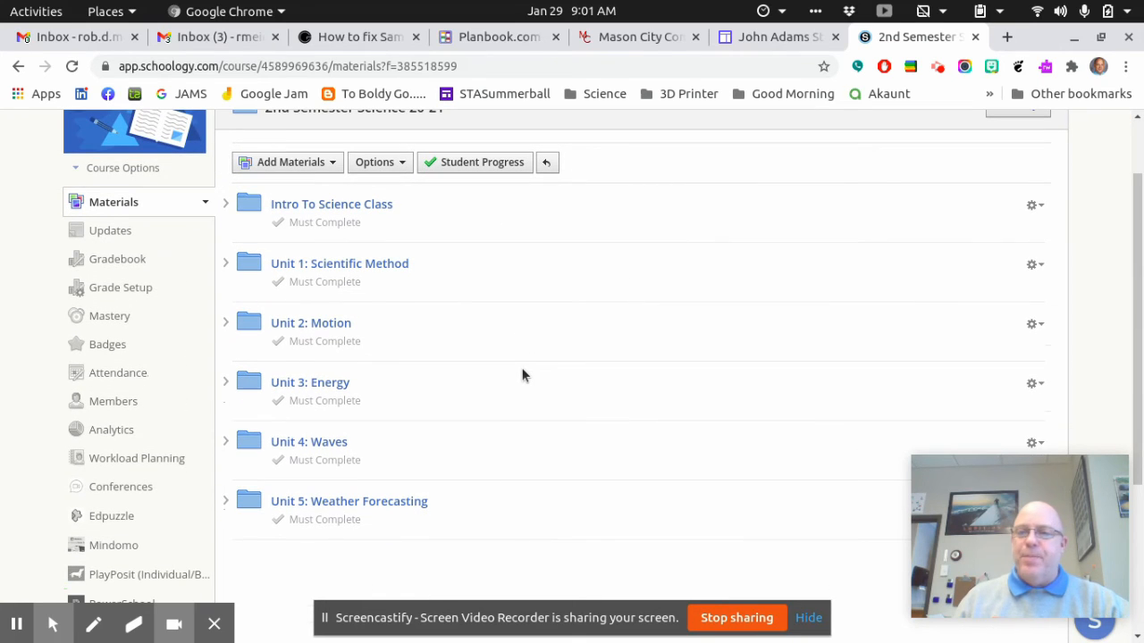